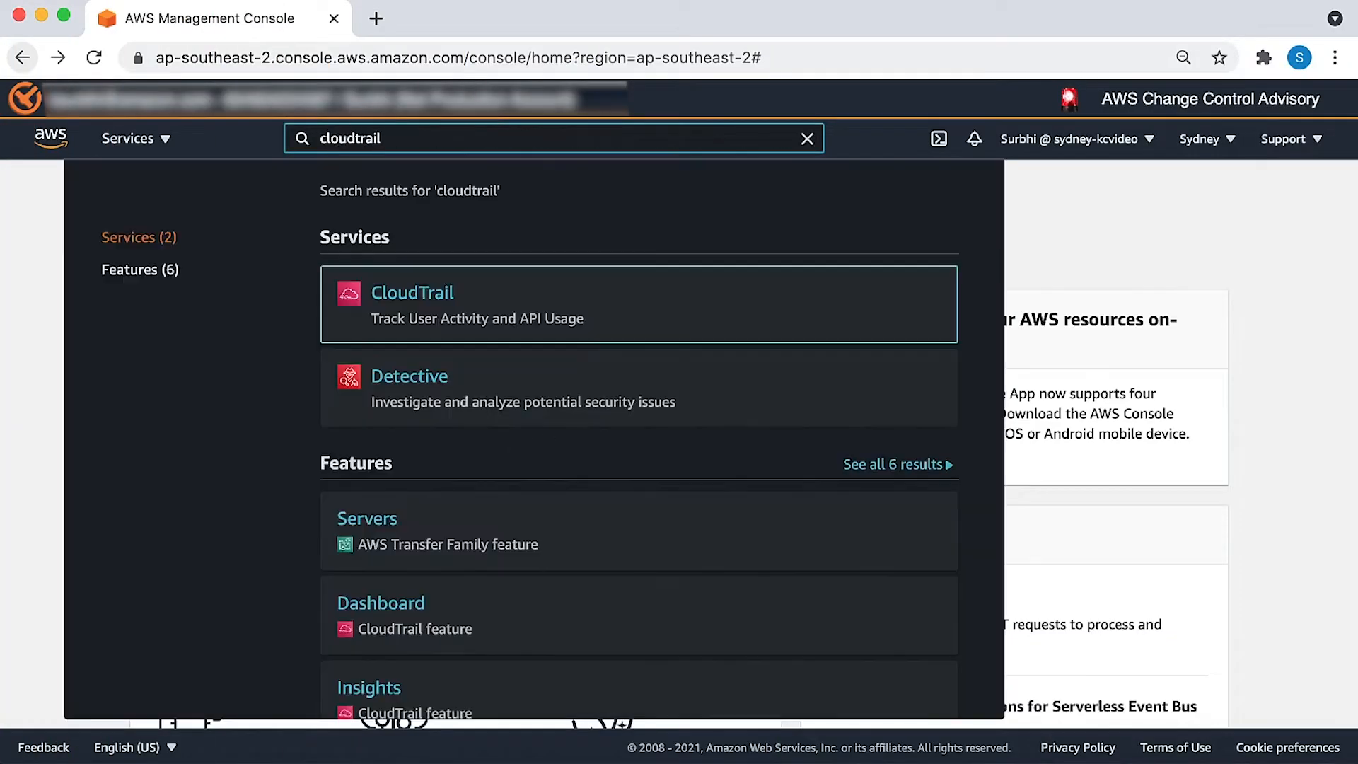
# Step: Go to the CloudTrail service and show its Trails list
pyautogui.click(411, 291)
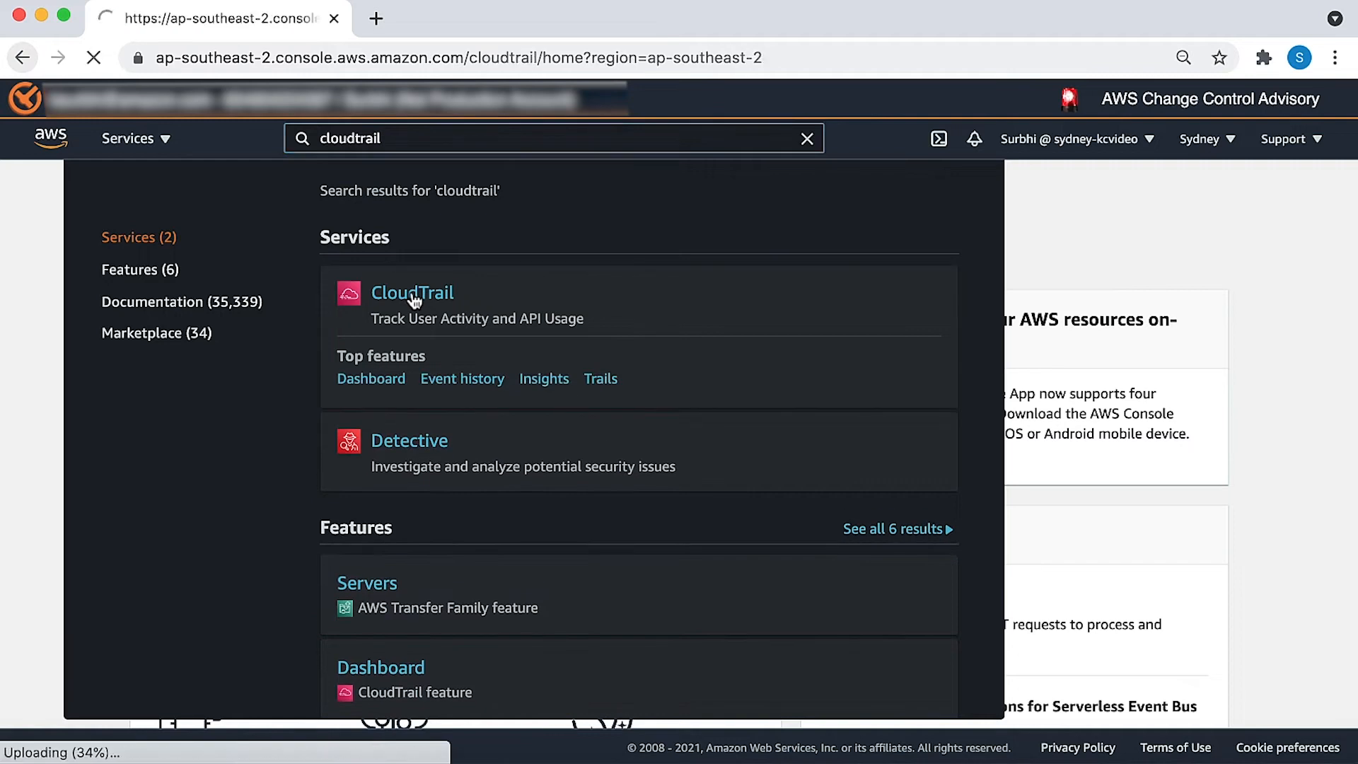
pyautogui.click(412, 291)
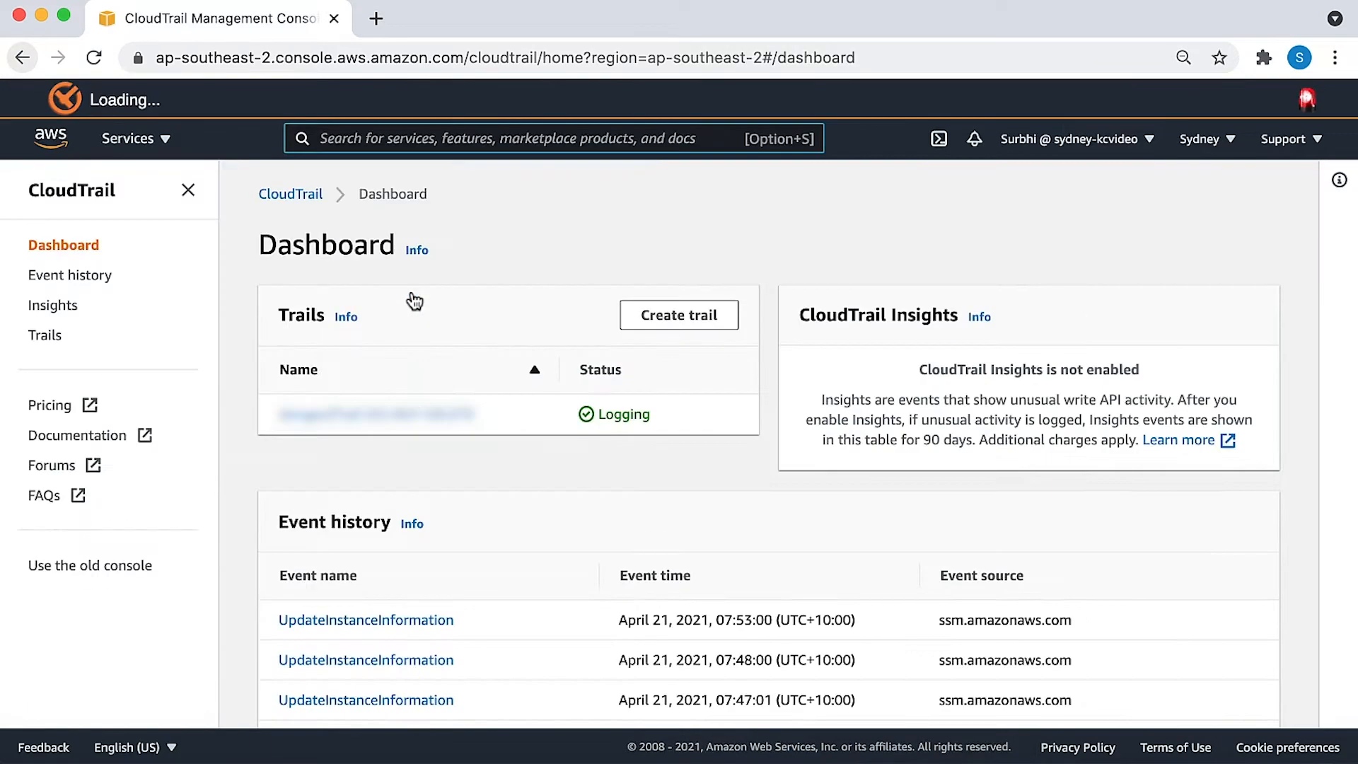
pyautogui.click(45, 335)
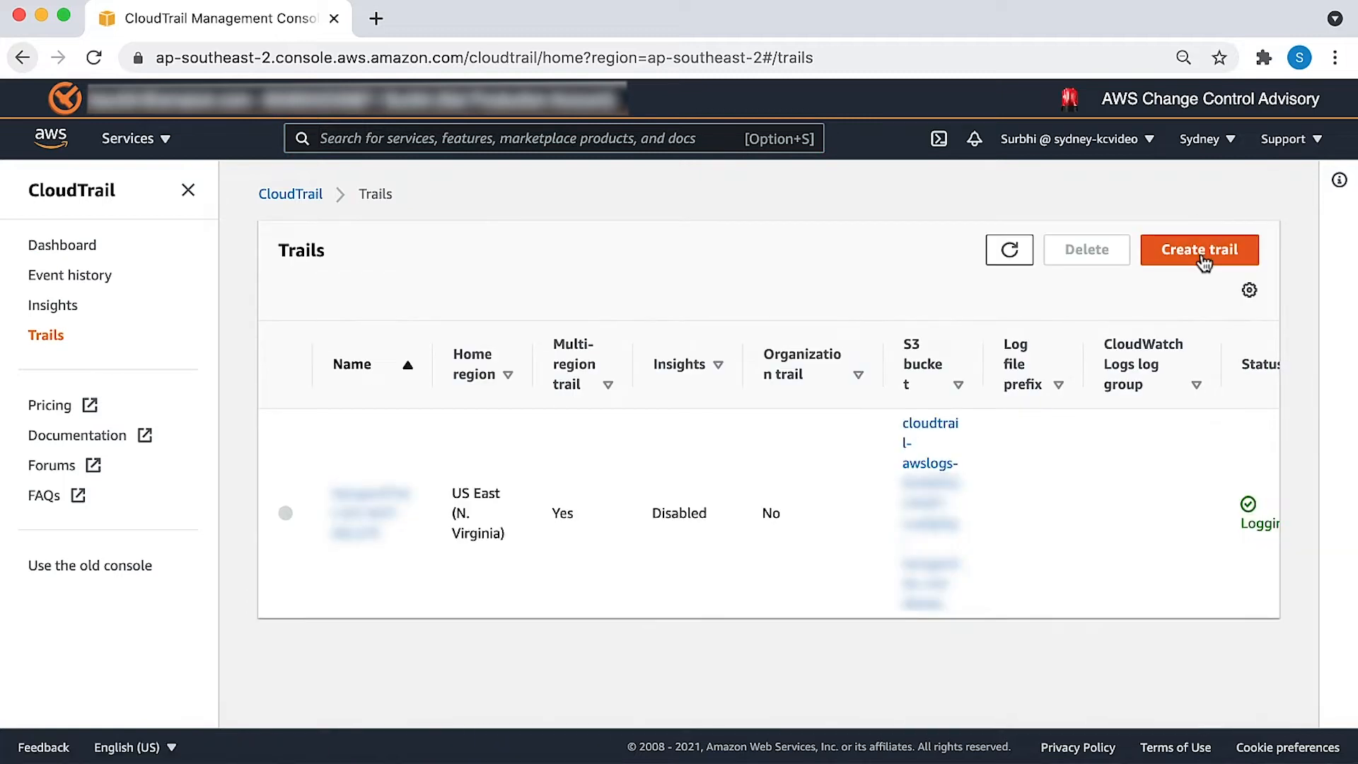
# Step: Start a new trail named sydneykcvideo
pyautogui.click(1198, 250)
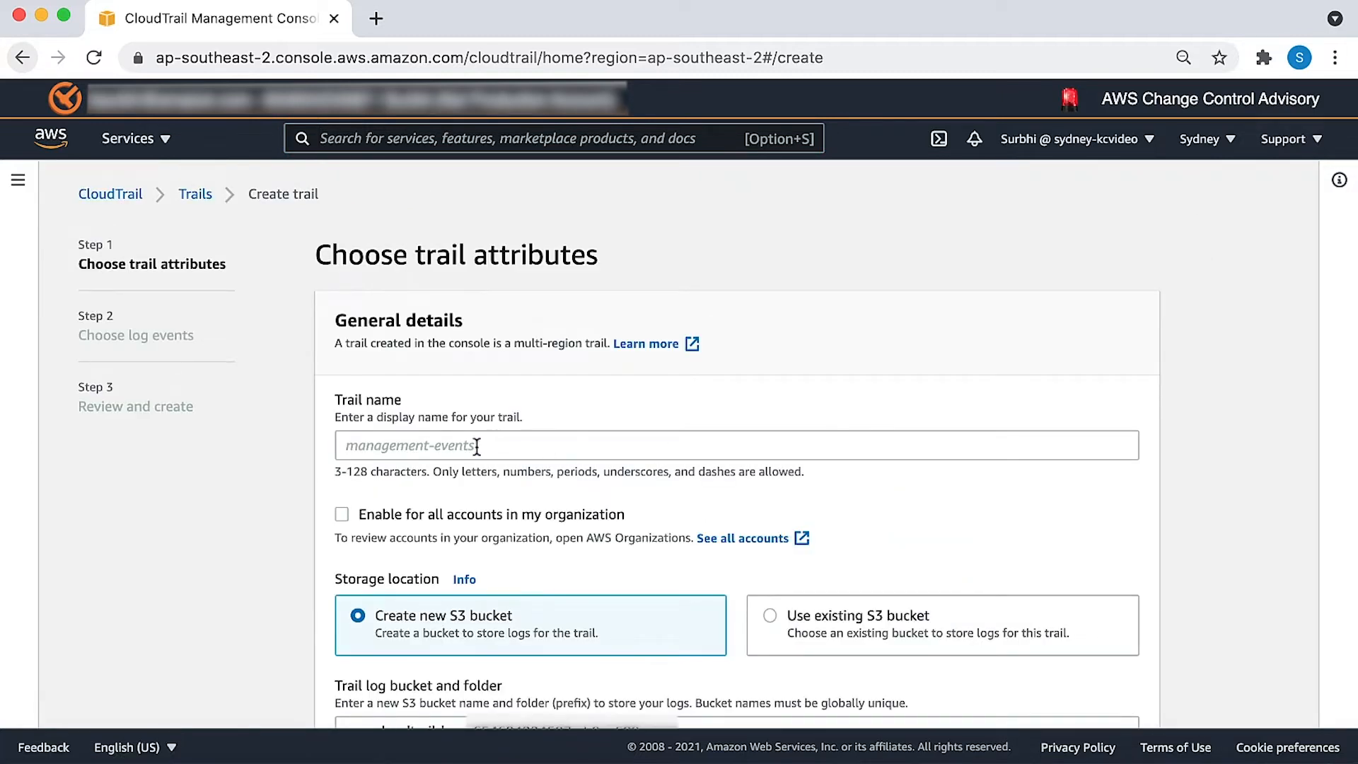
pyautogui.write('sydneykcvideo')
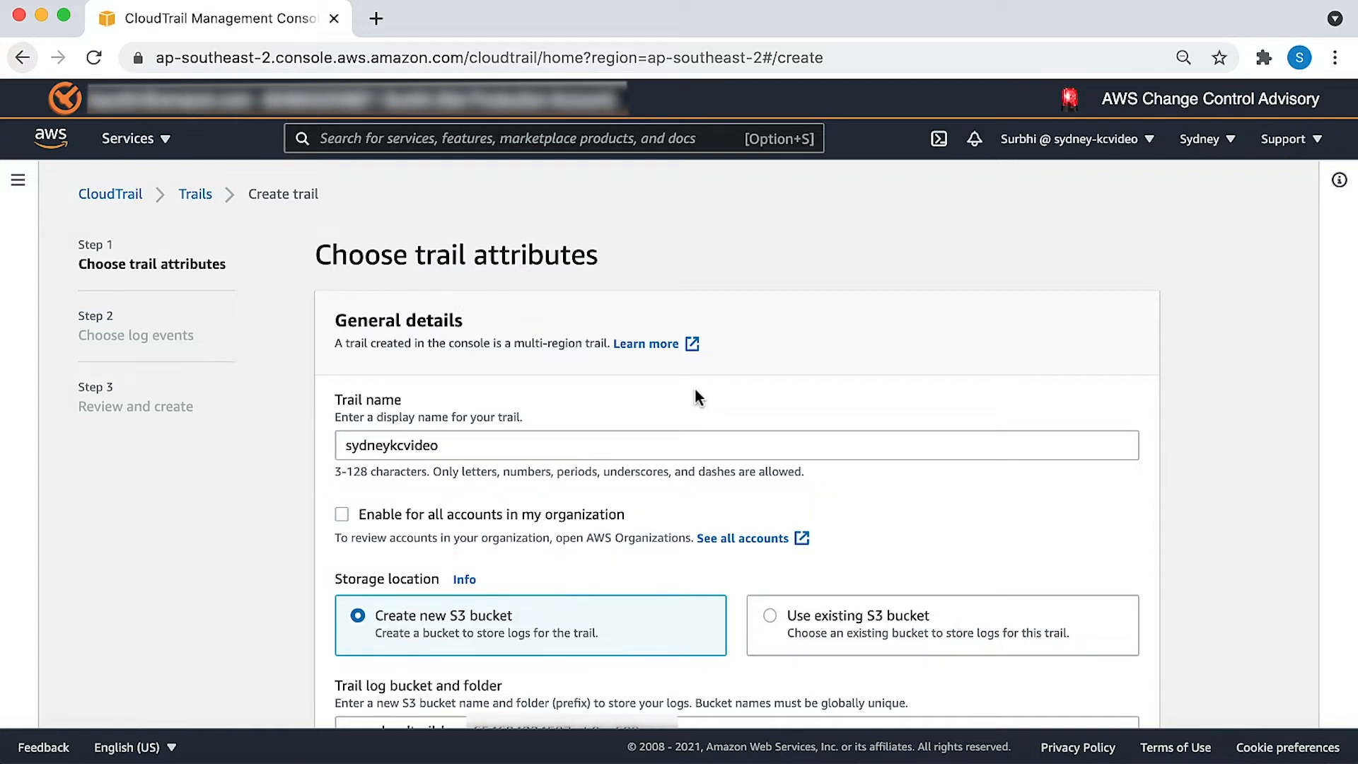
pyautogui.scroll(-3)
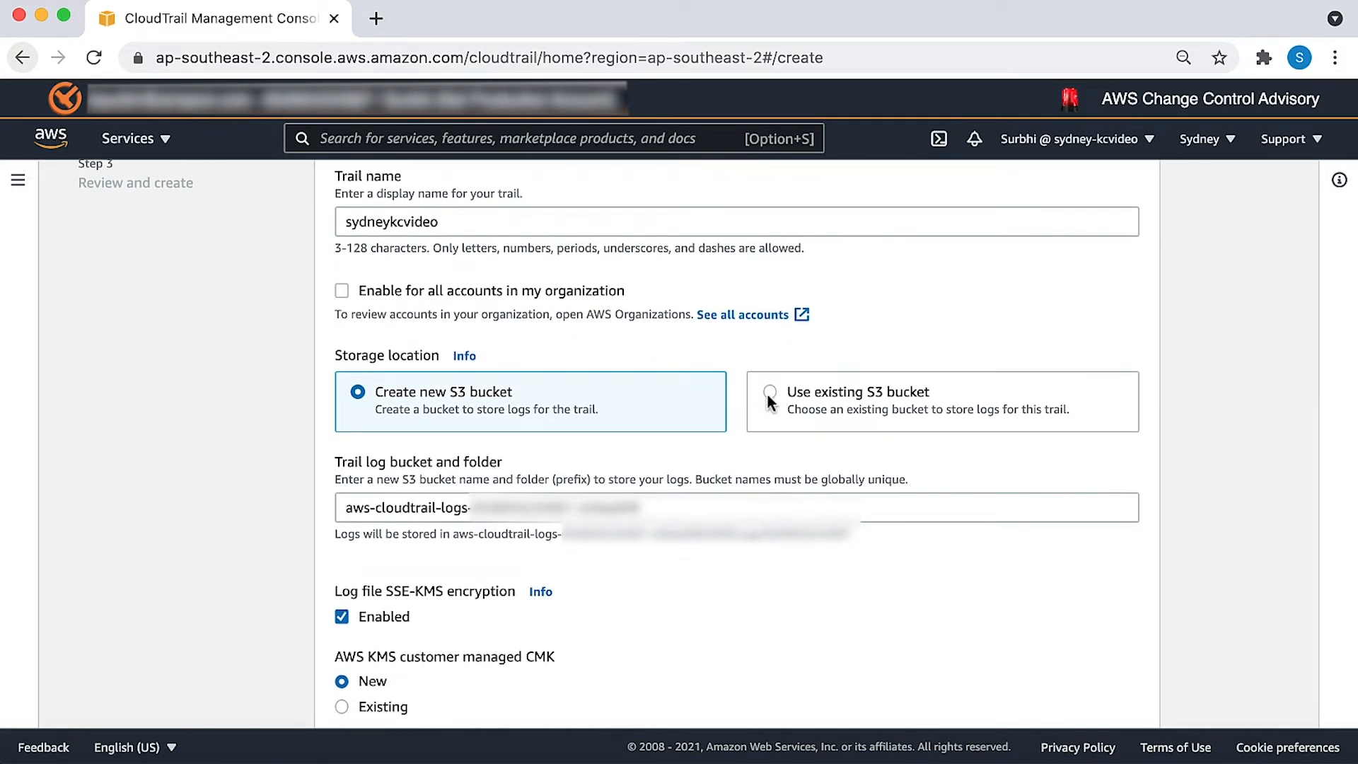
# Step: Choose an existing S3 bucket for the logs, picking rateexceeeded from the bucket chooser
pyautogui.click(769, 392)
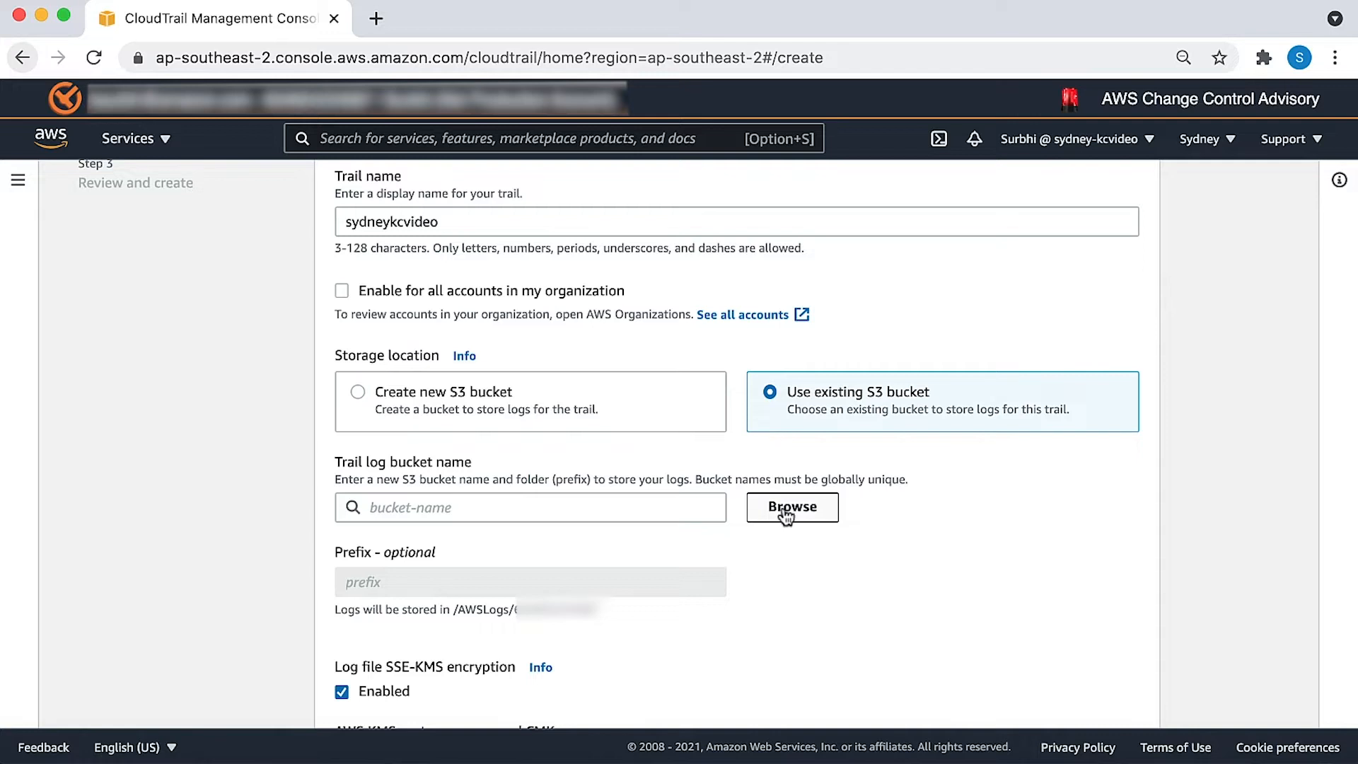
pyautogui.click(791, 506)
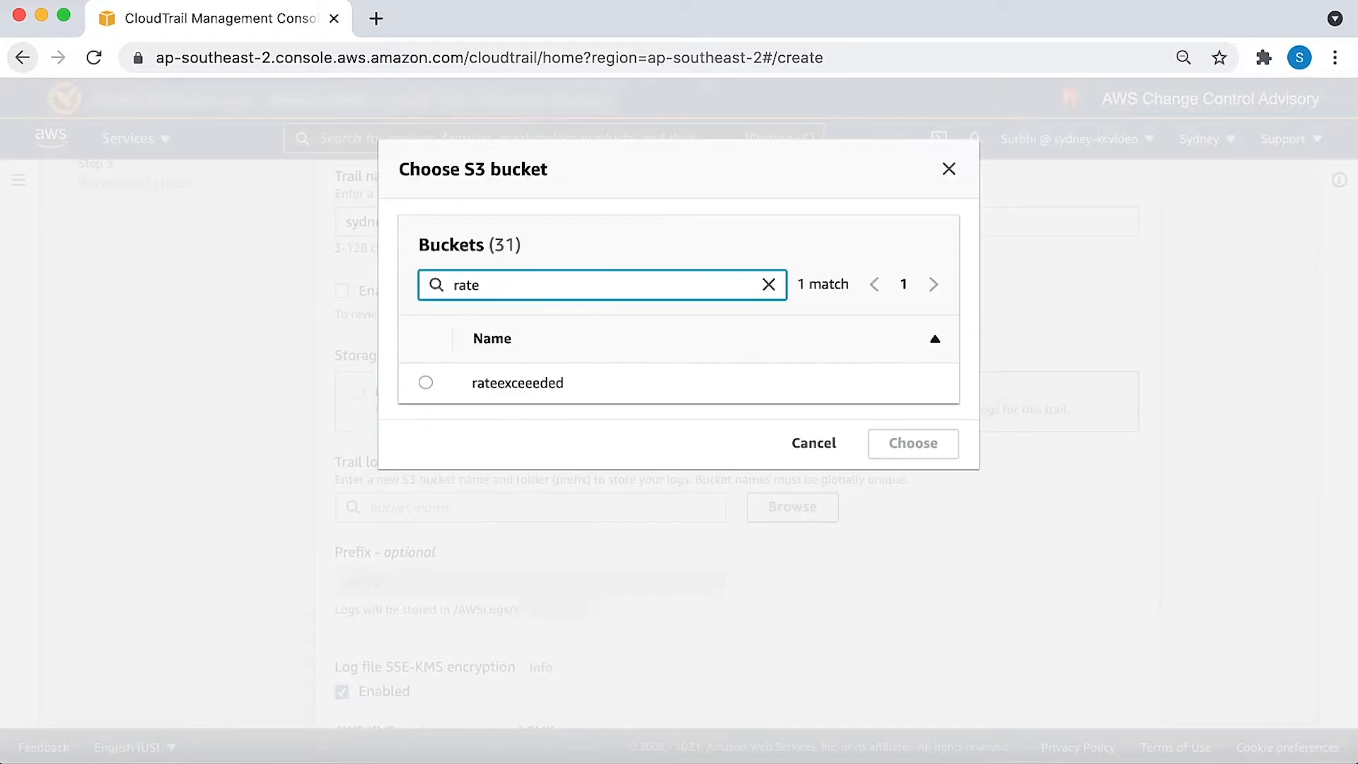
pyautogui.click(425, 383)
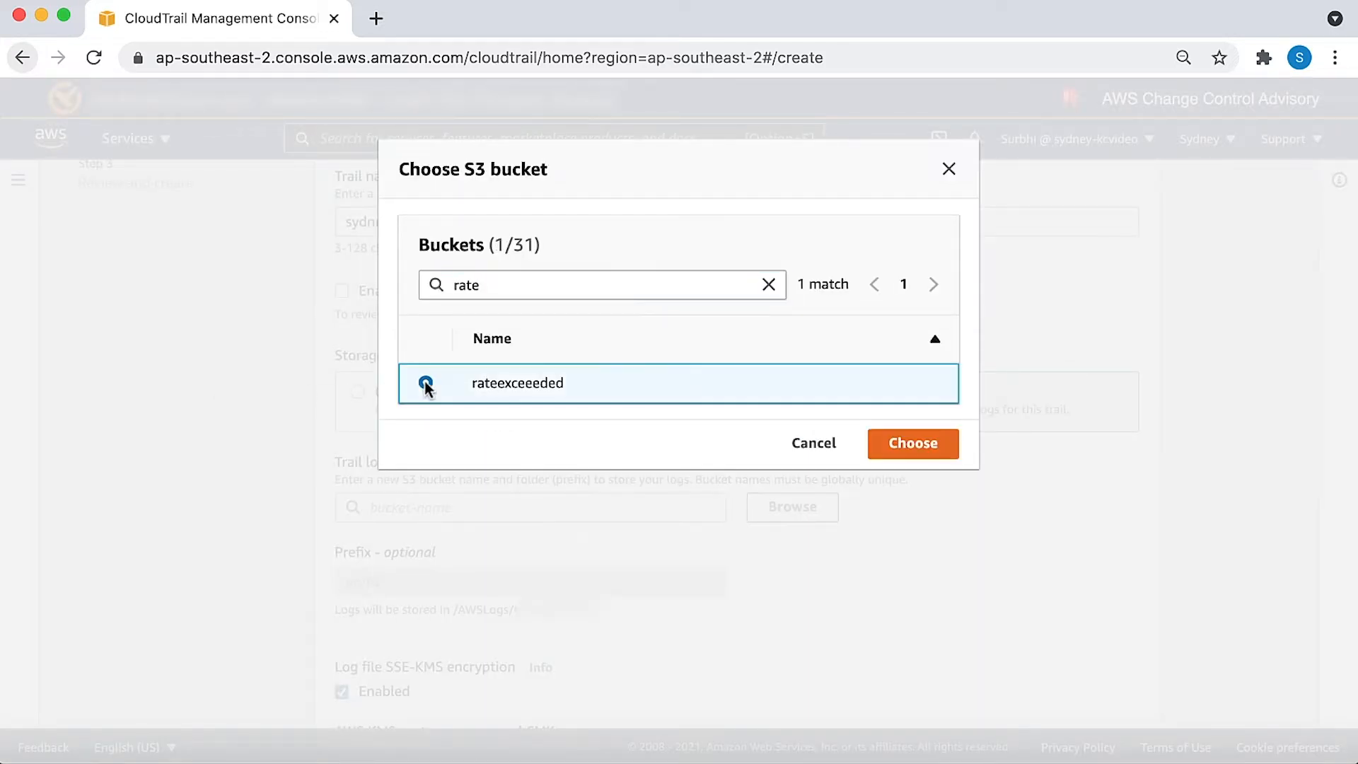
# Step: Confirm rateexceeeded as the log bucket and turn off SSE-KMS log file encryption
pyautogui.click(912, 443)
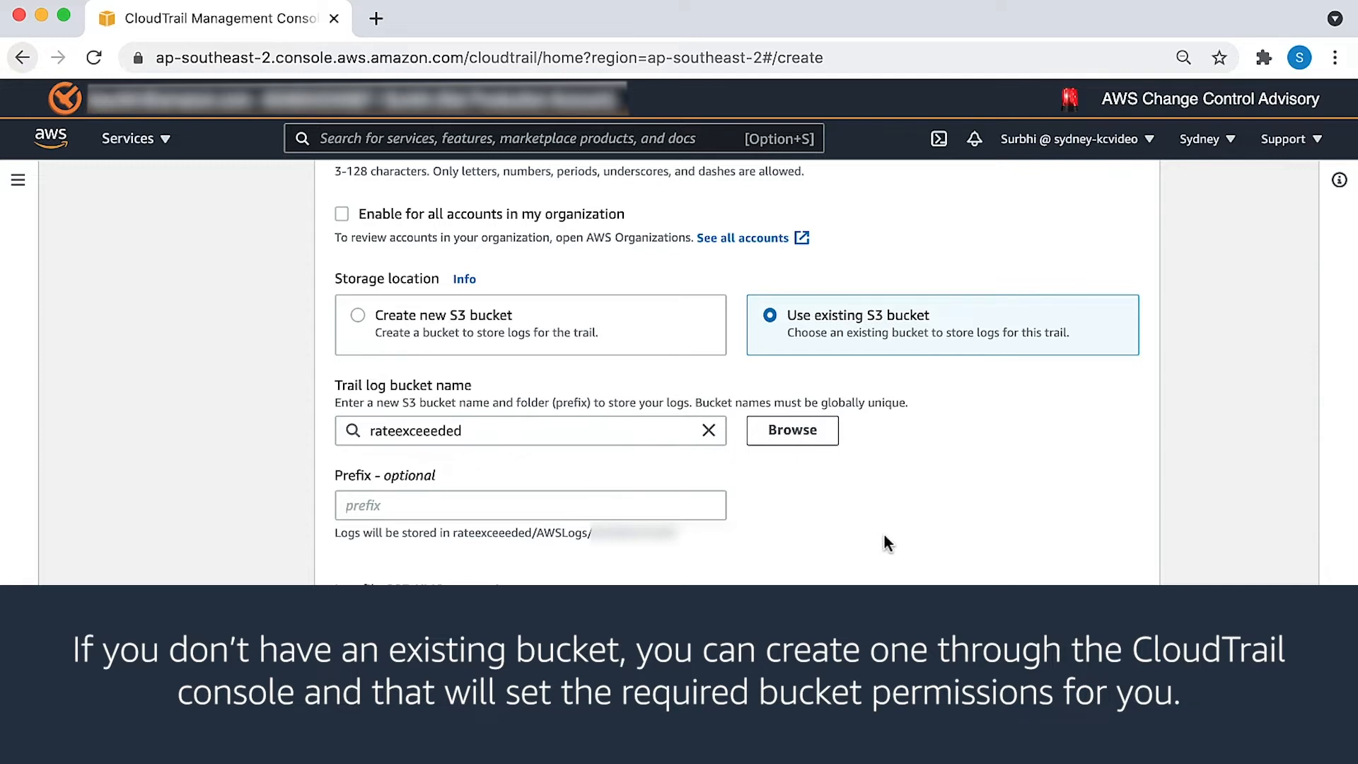
pyautogui.scroll(-3)
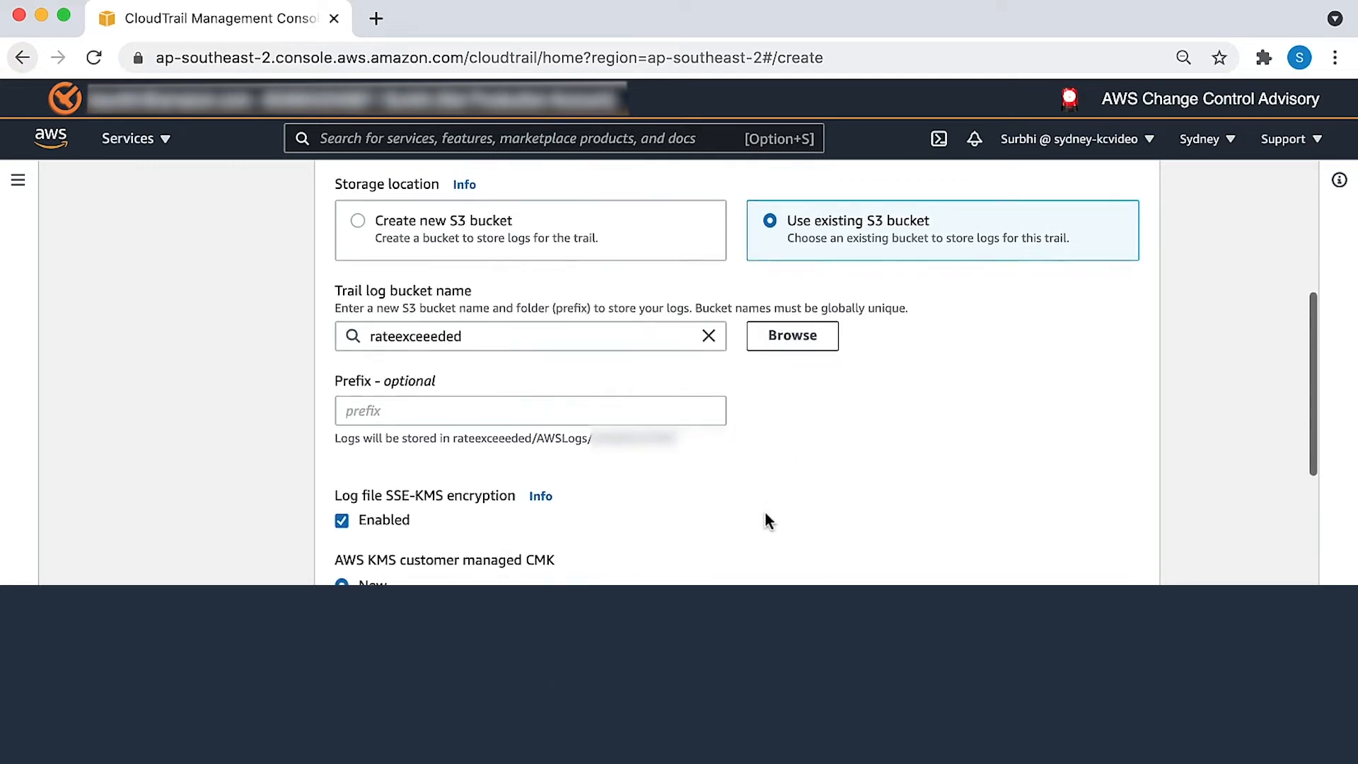
pyautogui.scroll(-3)
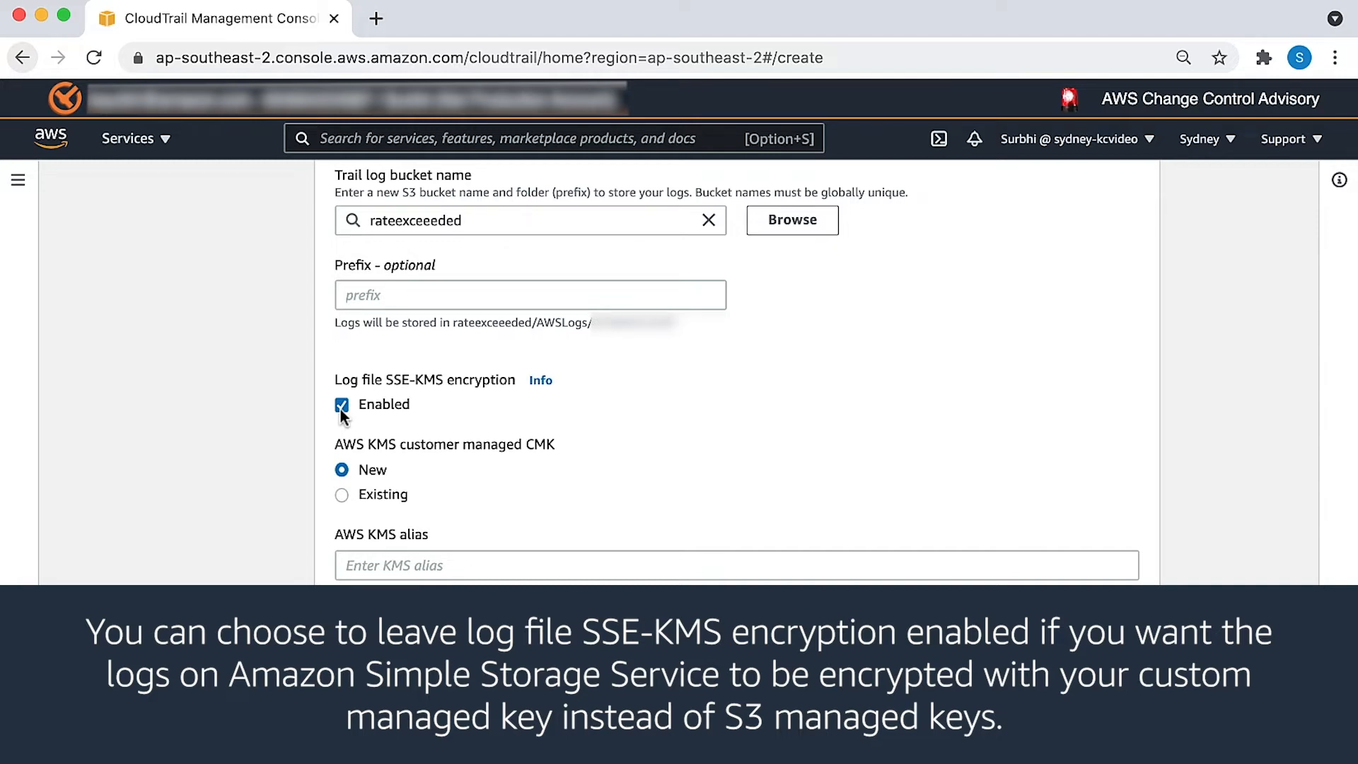
pyautogui.click(342, 406)
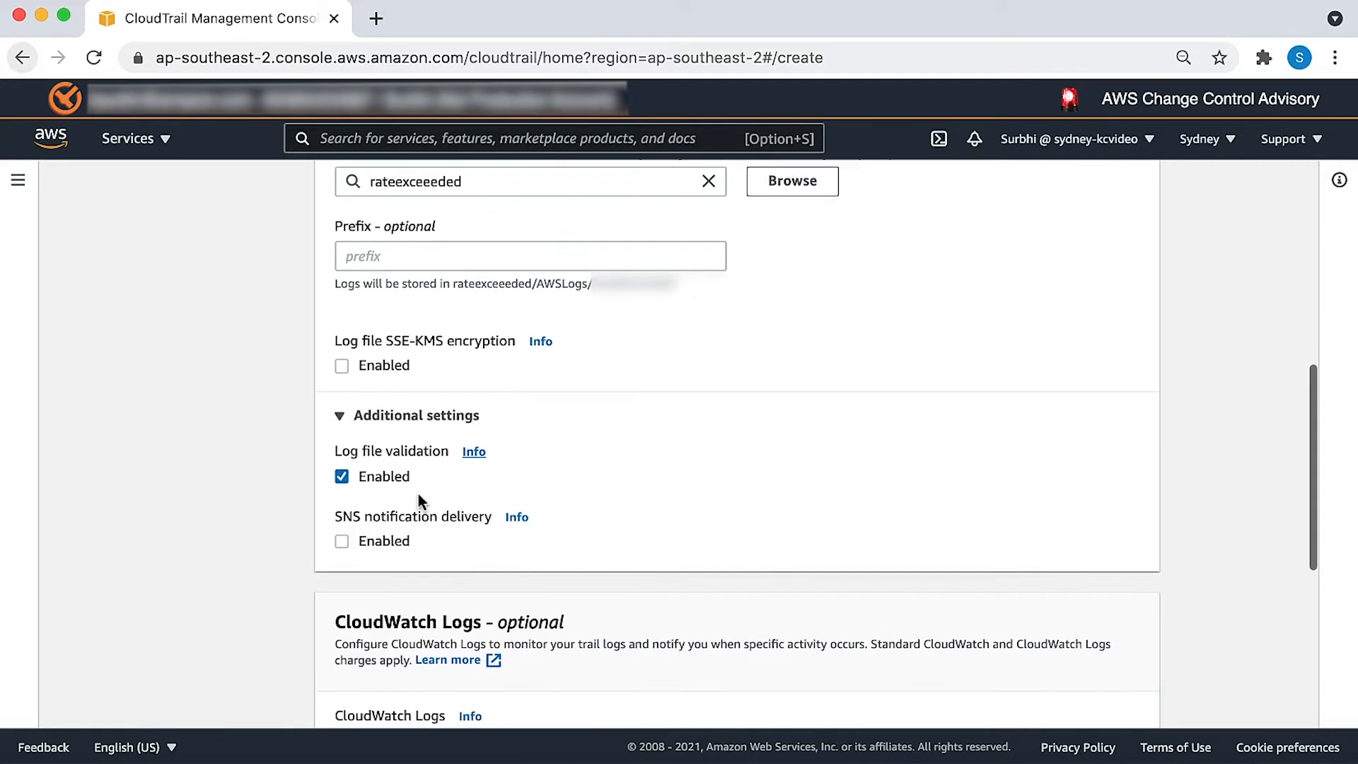
pyautogui.scroll(-3)
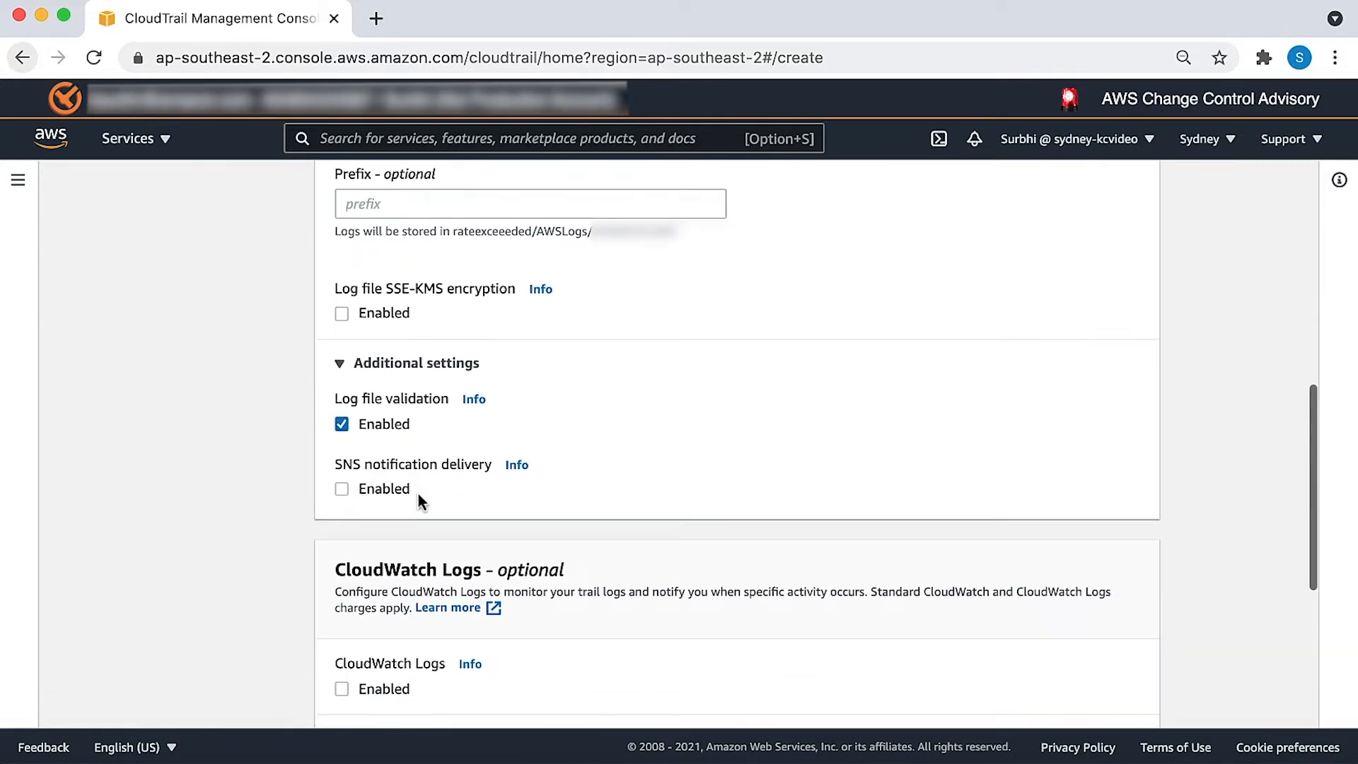
pyautogui.scroll(-3)
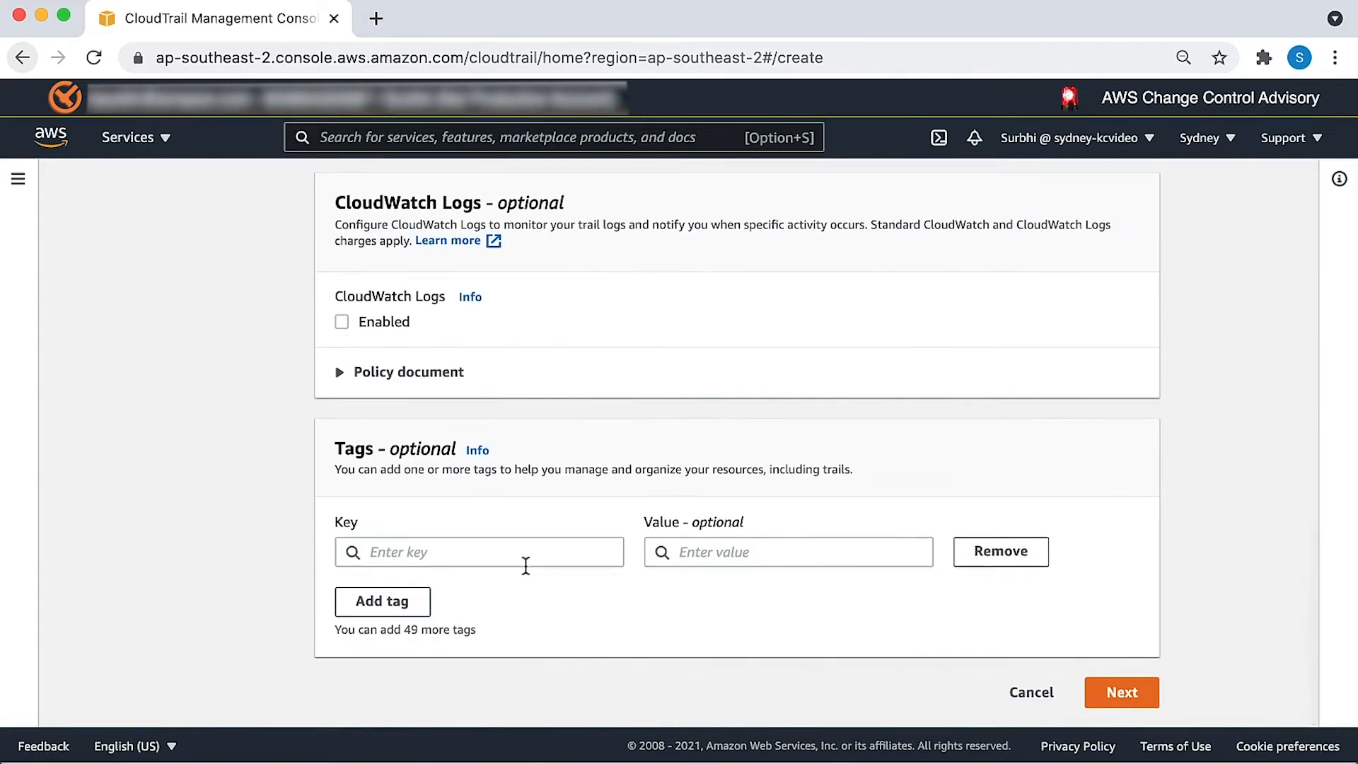
# Step: Keep Management events with Read and Write, review, and create the sydneykcvideo trail
pyautogui.click(1121, 692)
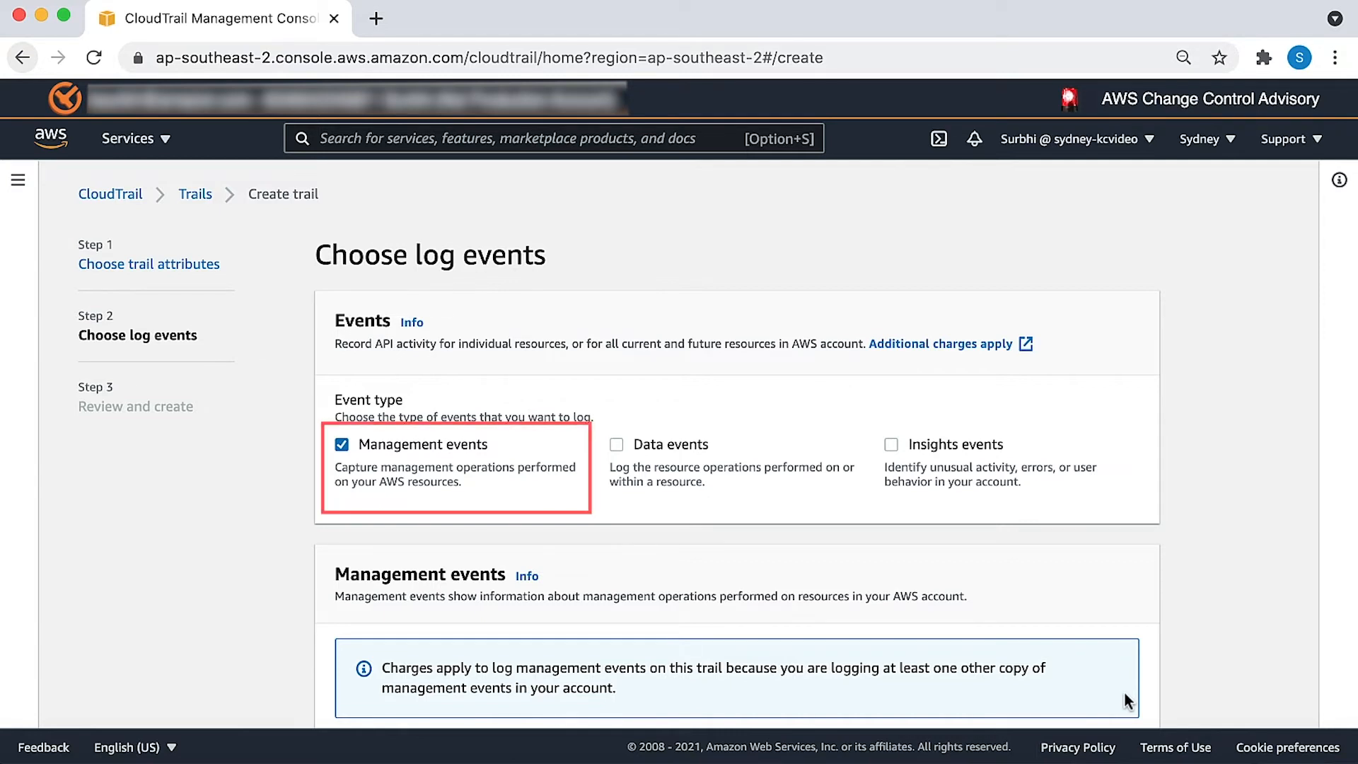
pyautogui.scroll(-3)
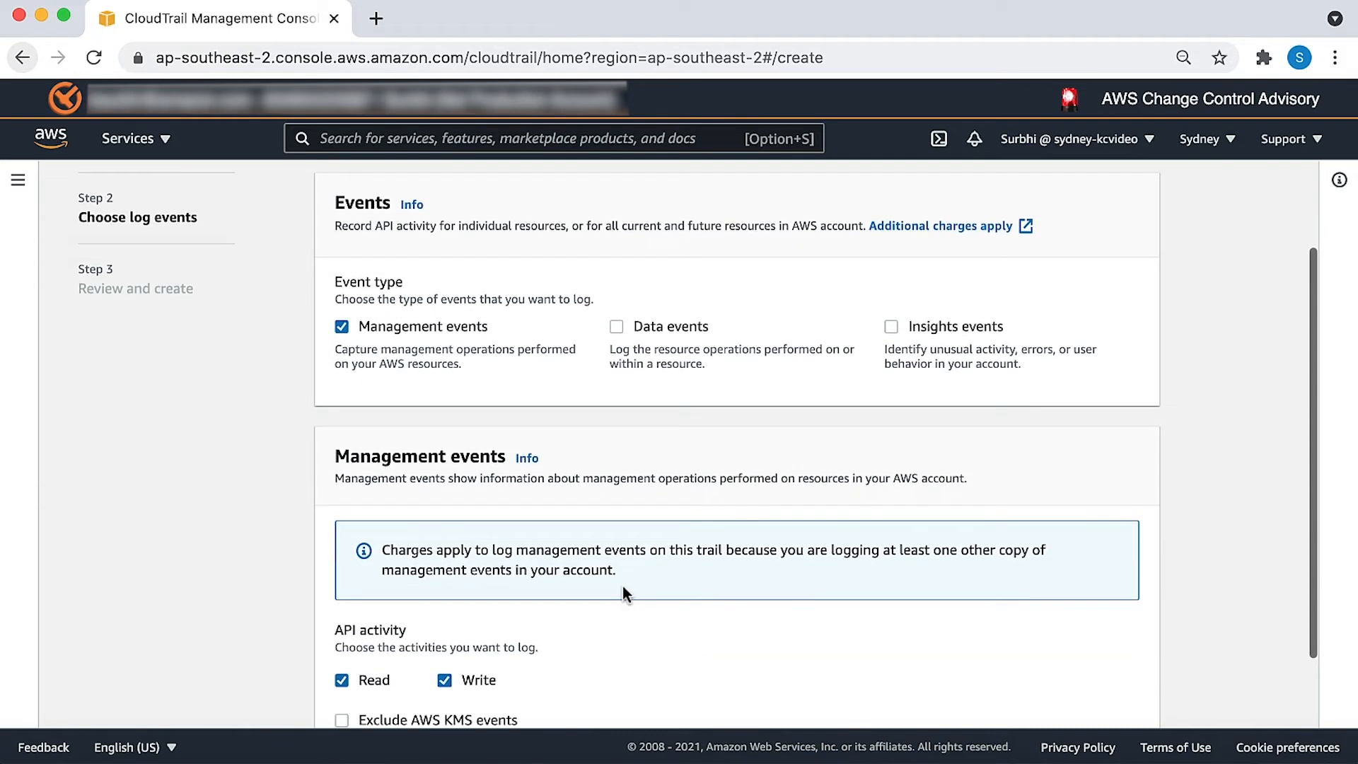
pyautogui.scroll(-3)
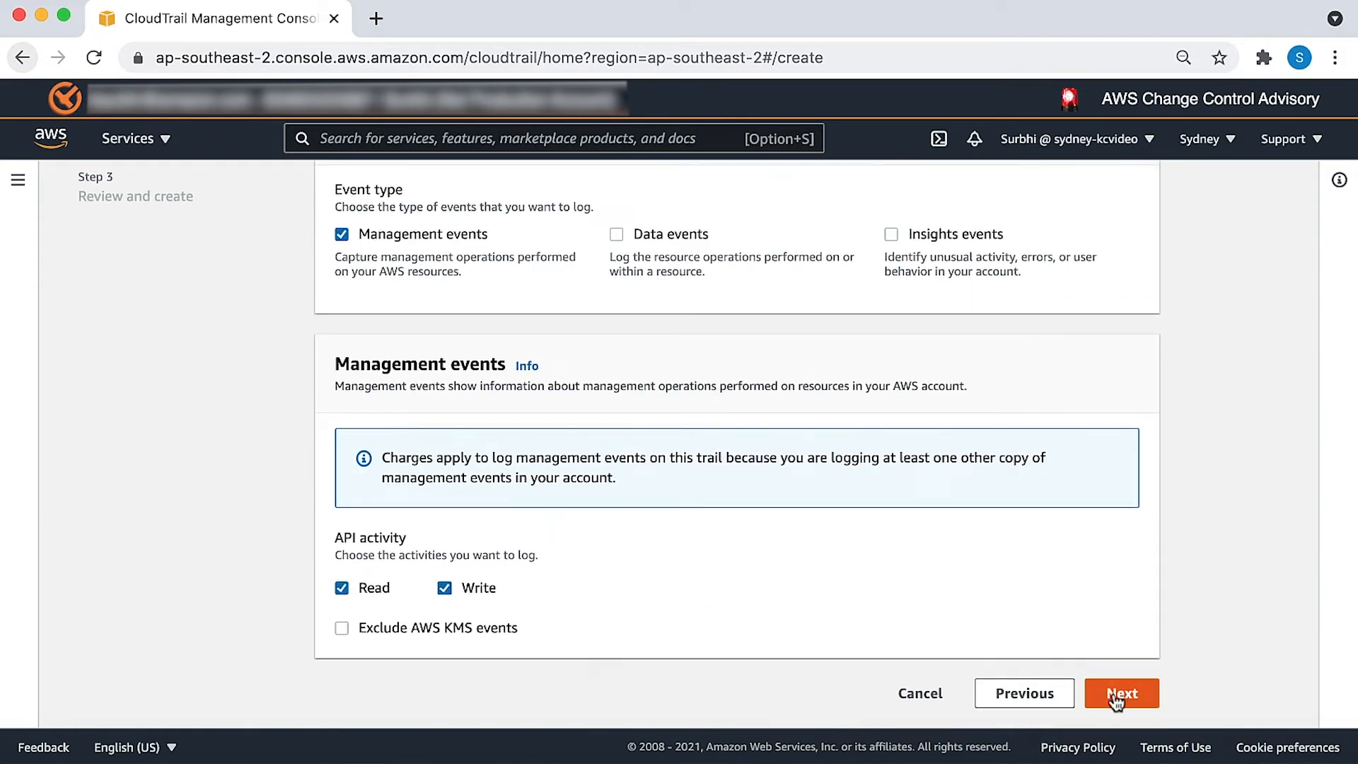
pyautogui.click(1120, 693)
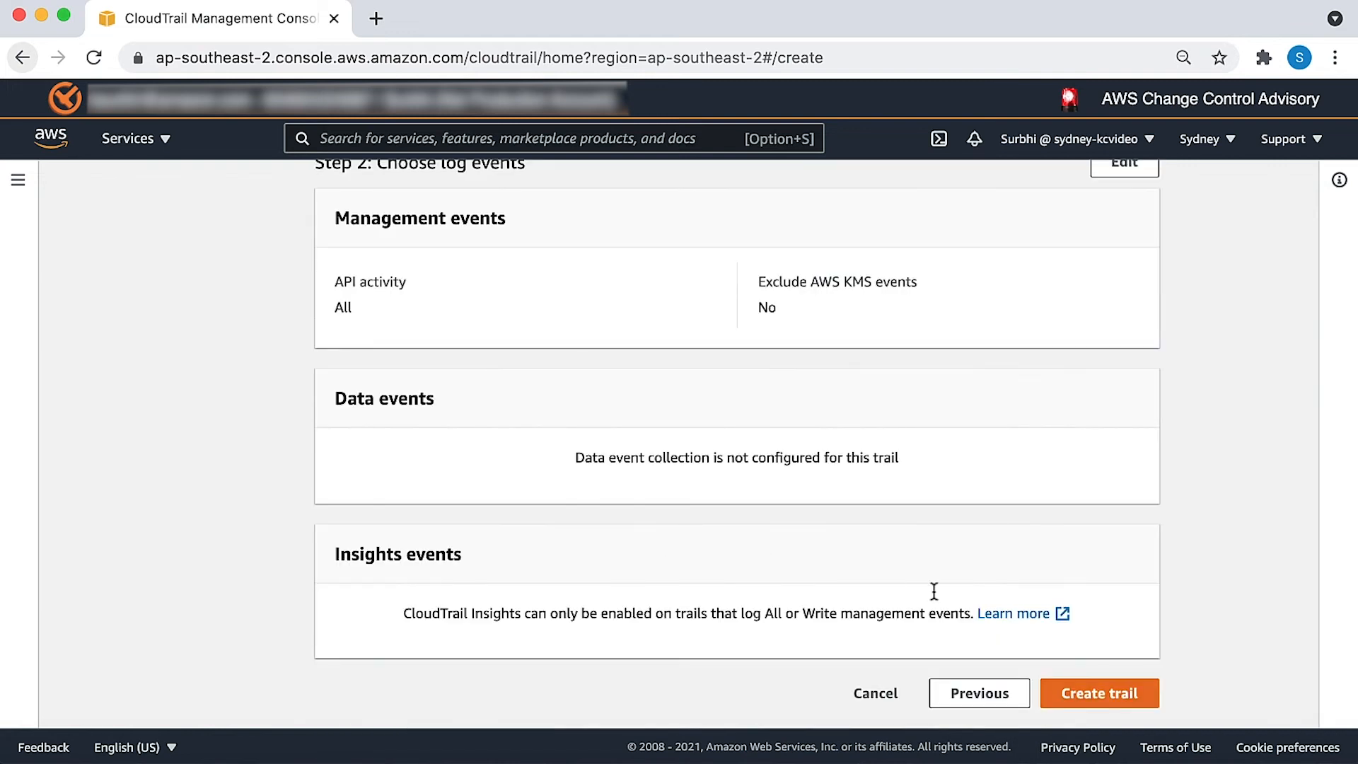
pyautogui.click(1098, 693)
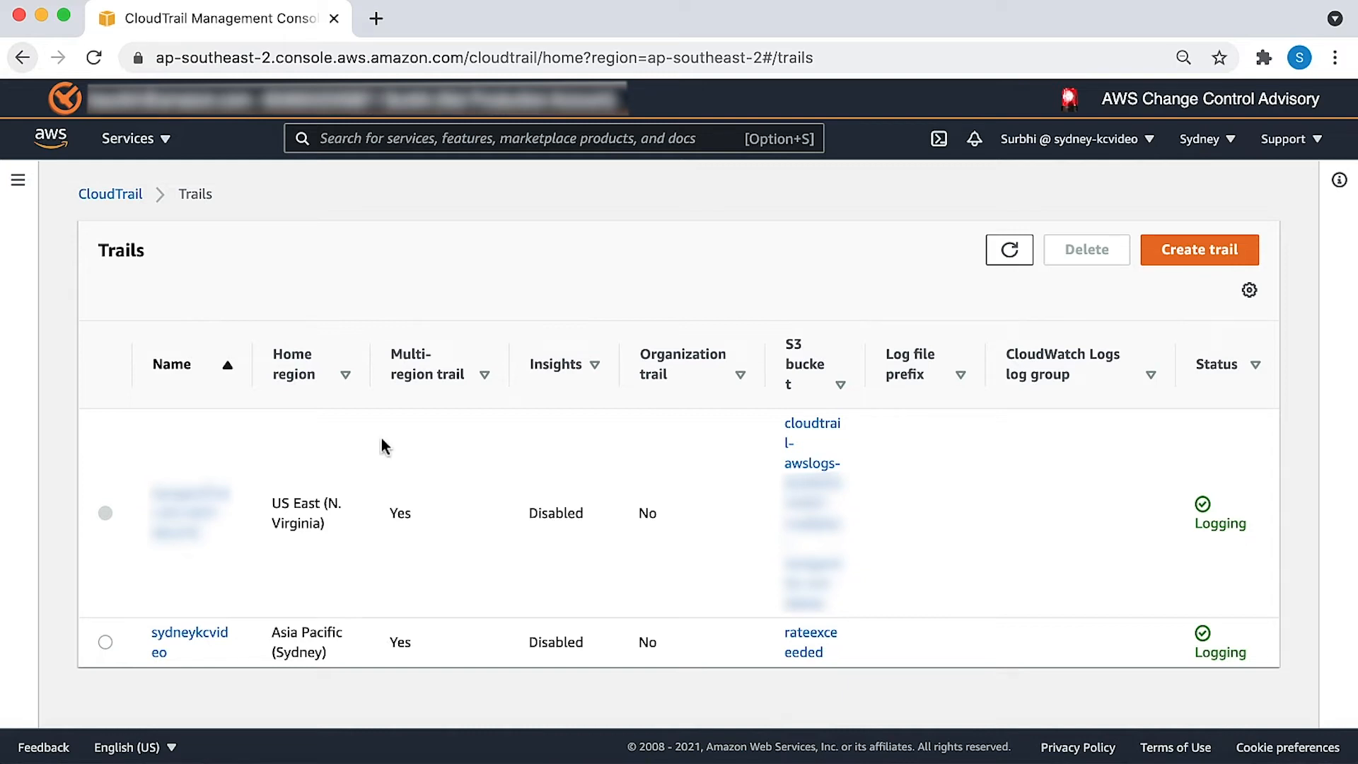
pyautogui.moveTo(17, 179)
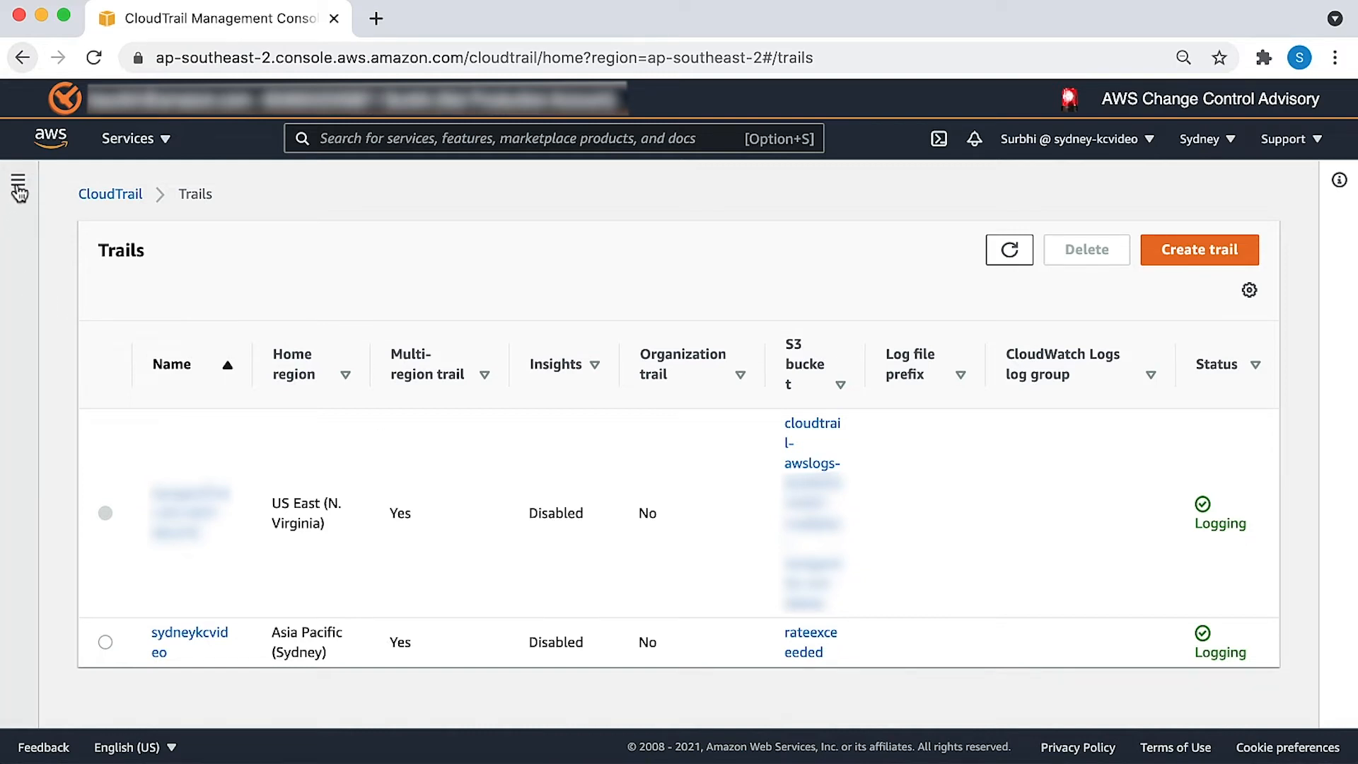
# Step: Go to Event history and start creating an Athena table for the logs
pyautogui.click(18, 185)
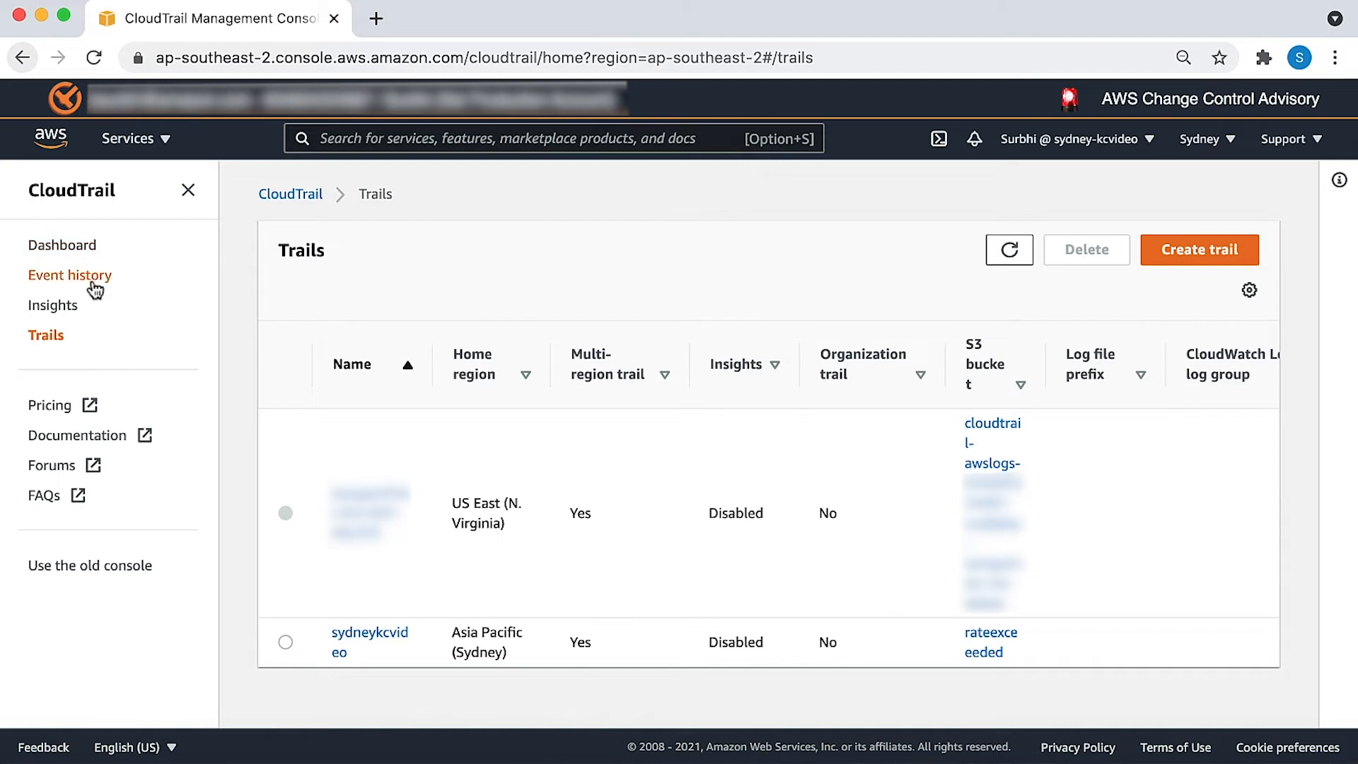
pyautogui.click(71, 276)
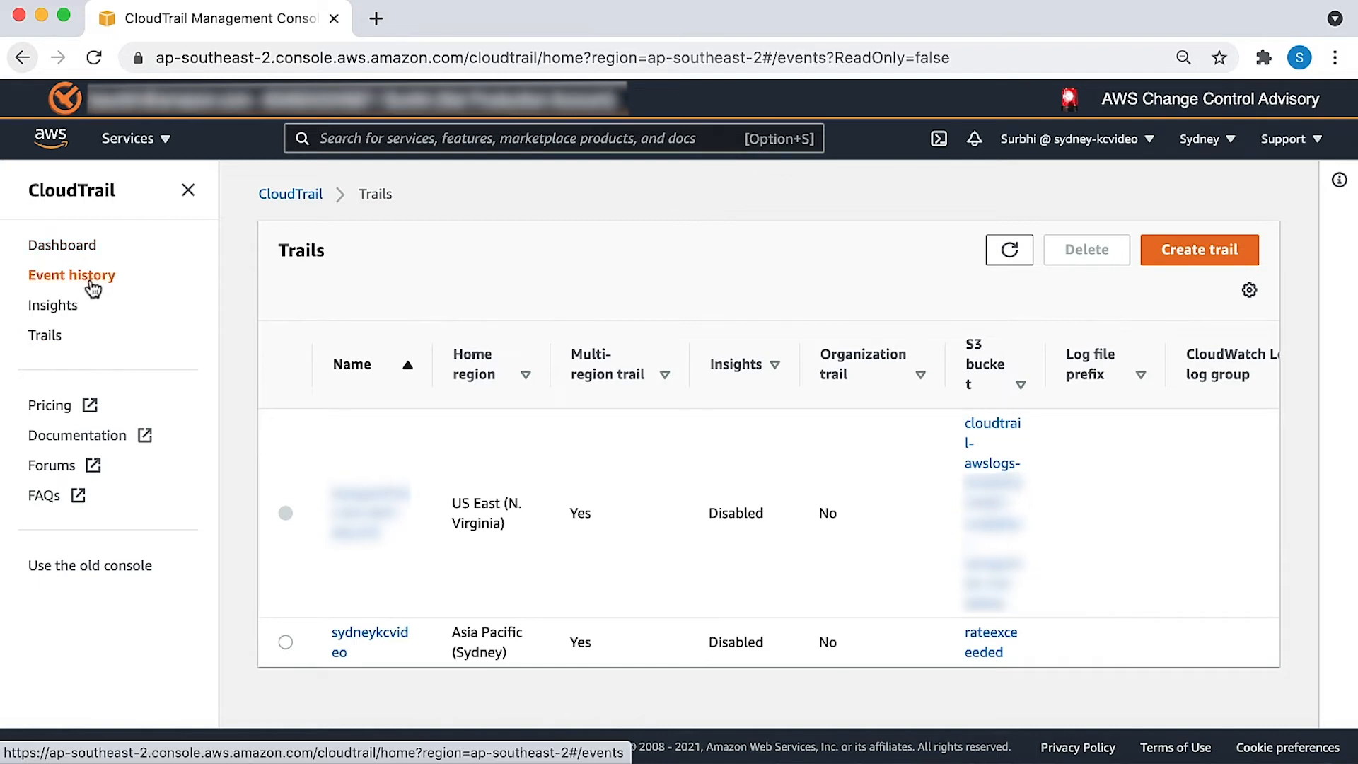
pyautogui.click(72, 275)
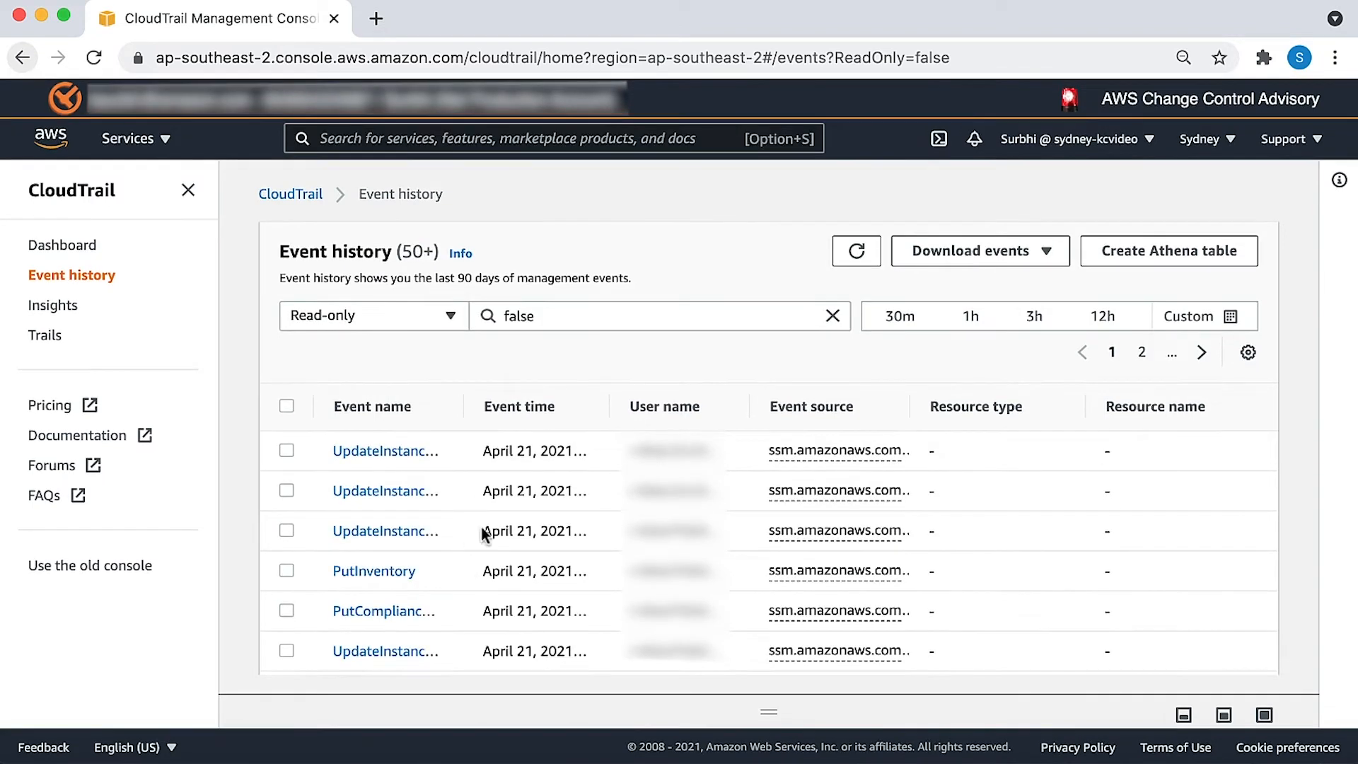
pyautogui.click(1168, 250)
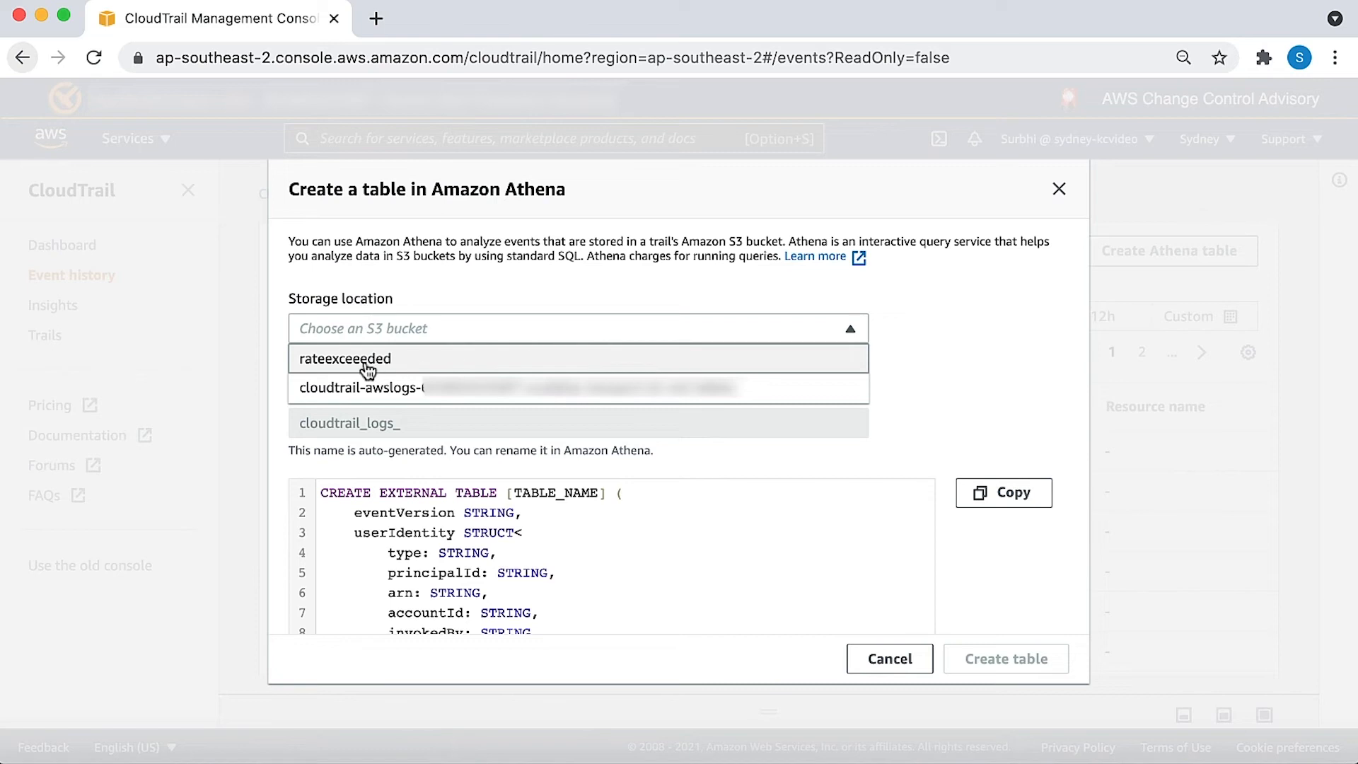
# Step: Create the cloudtrail_logs_rateexceeeded table with rateexceeeded as its storage location
pyautogui.click(345, 358)
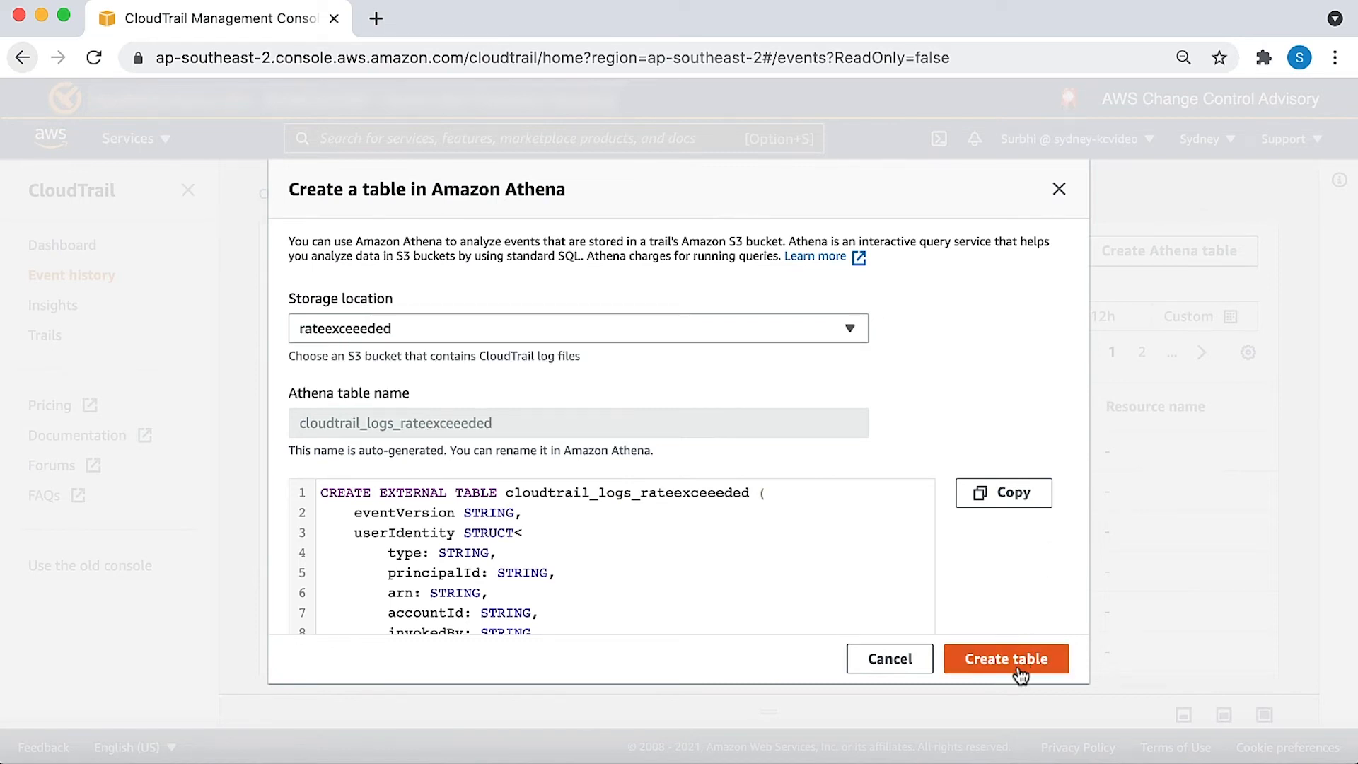
pyautogui.click(1006, 657)
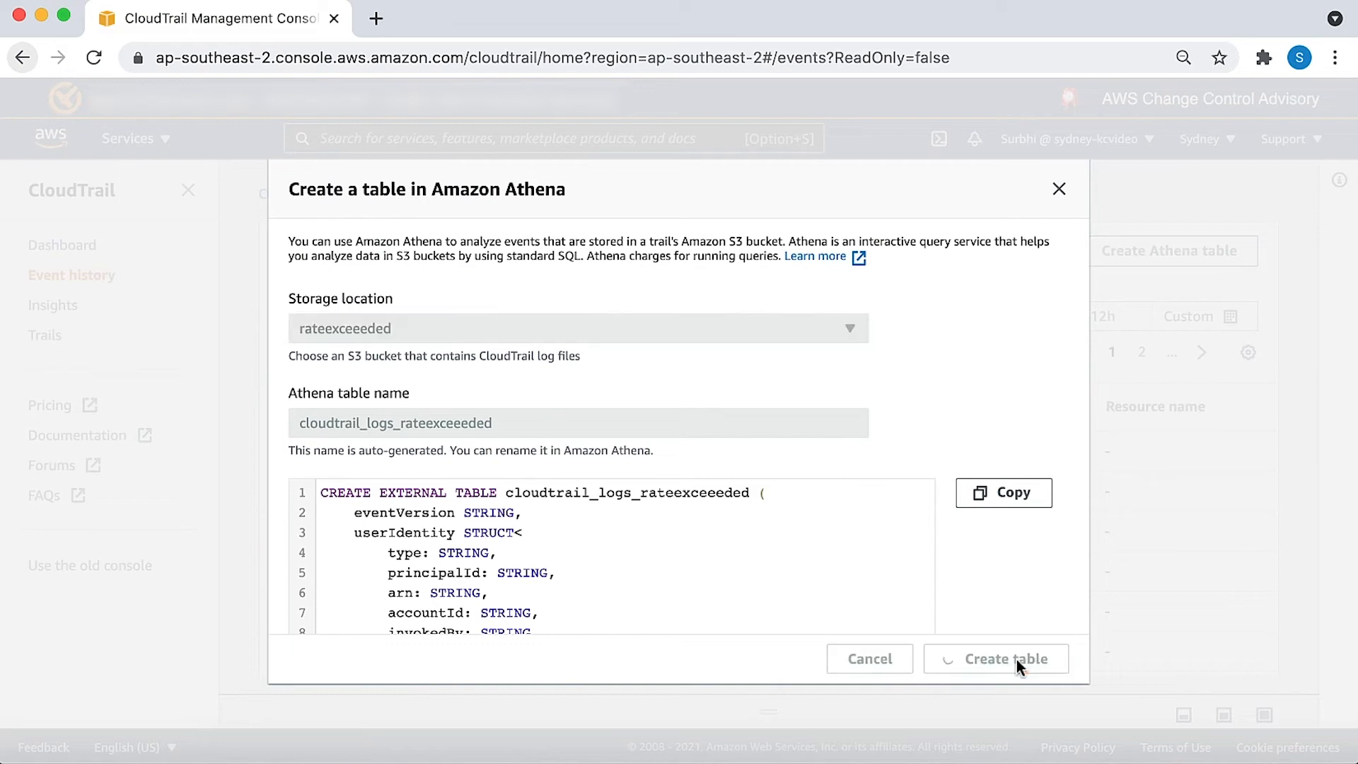
pyautogui.click(995, 657)
pyautogui.write('athena')
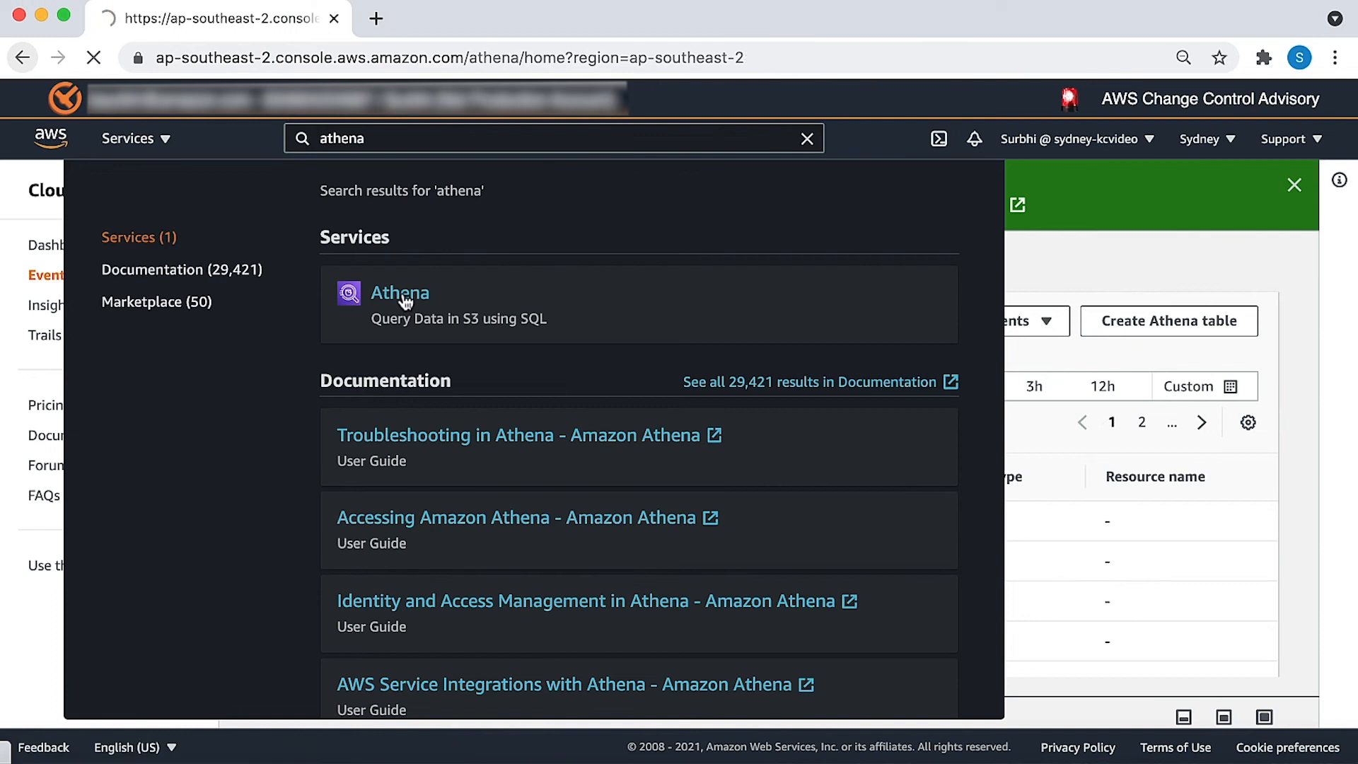
# Step: Run the ThrottlingException count query on cloudtrail_logs_rateexceeeded in Athena, returning zero records
pyautogui.click(400, 293)
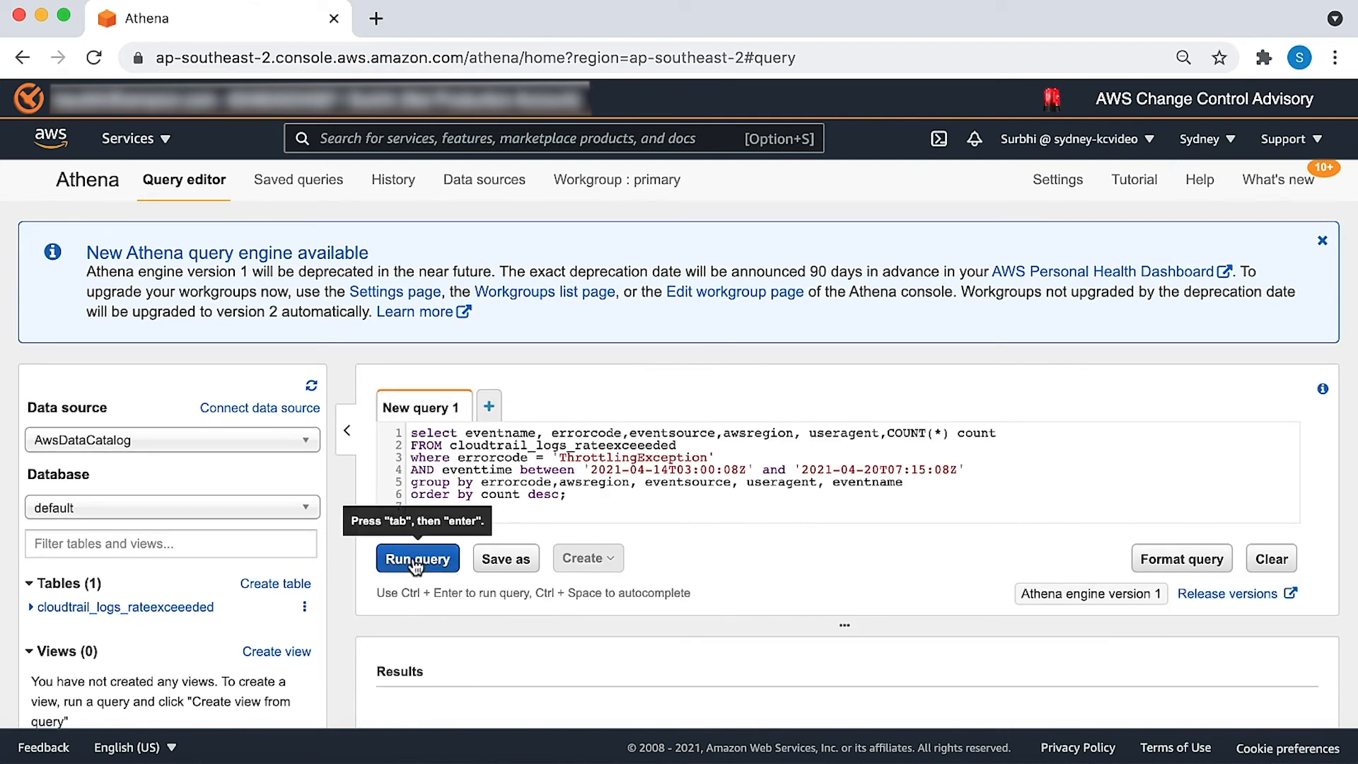
pyautogui.click(416, 557)
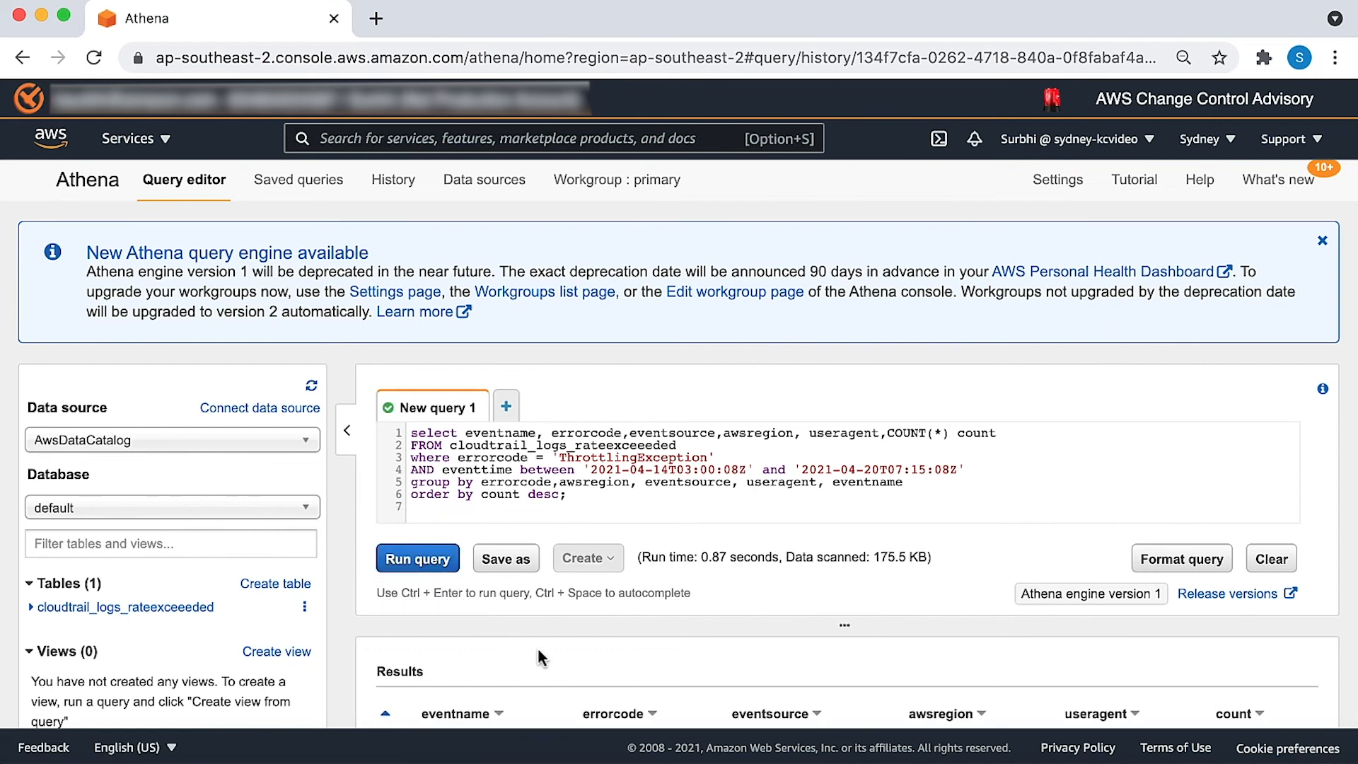
pyautogui.scroll(-3)
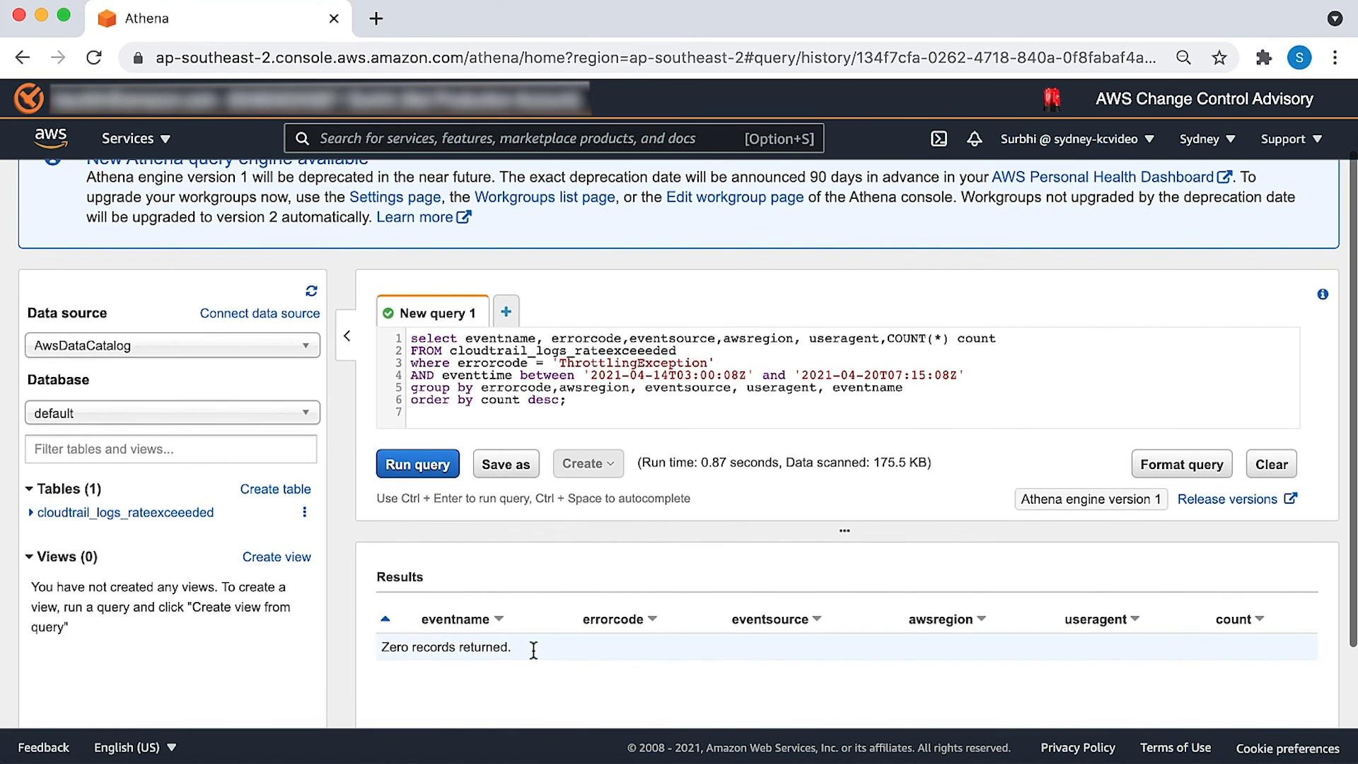